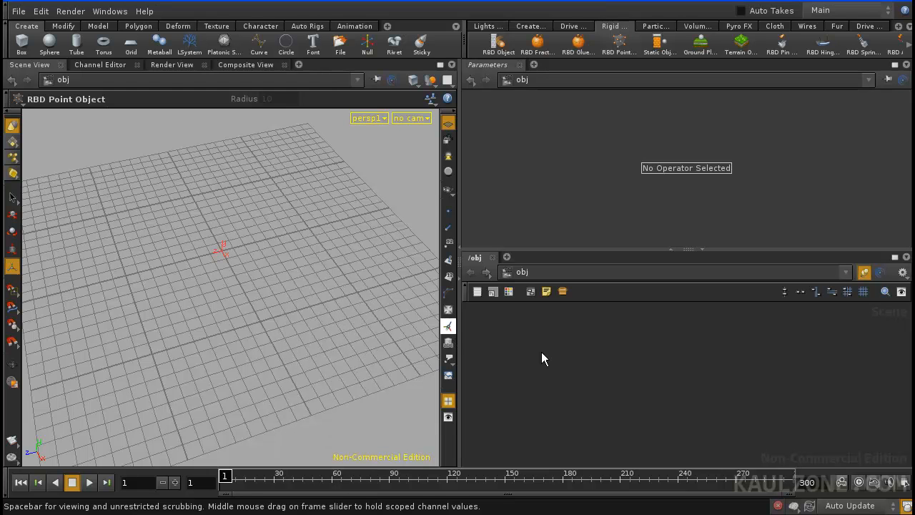
{"action": "mouse_move", "coordinate": [558, 364]}
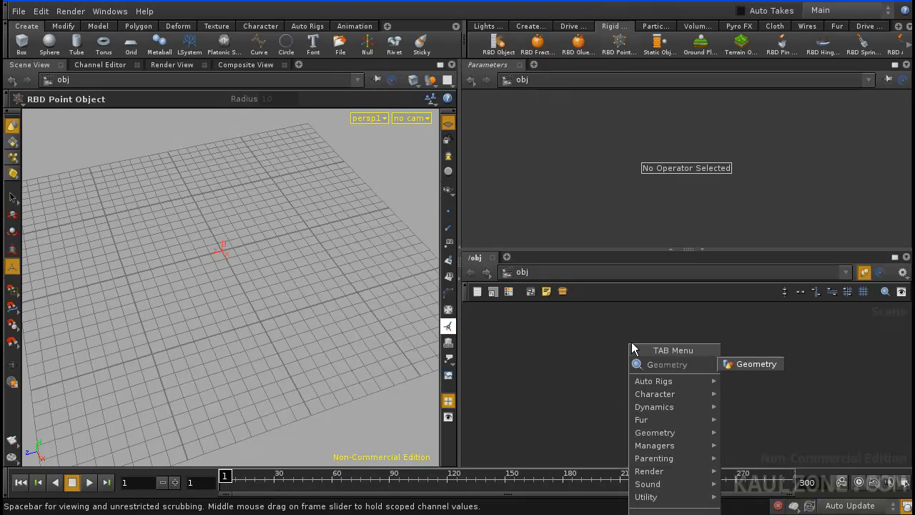
{"action": "mouse_move", "coordinate": [755, 370]}
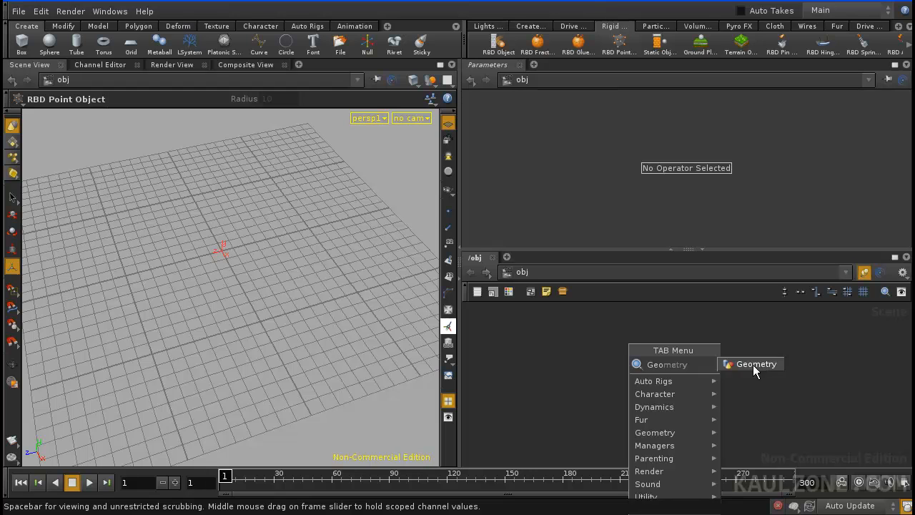
- Create a Geometry object in /obj, rename it switch_demo01 and dive inside it
{"action": "left_click", "coordinate": [756, 365]}
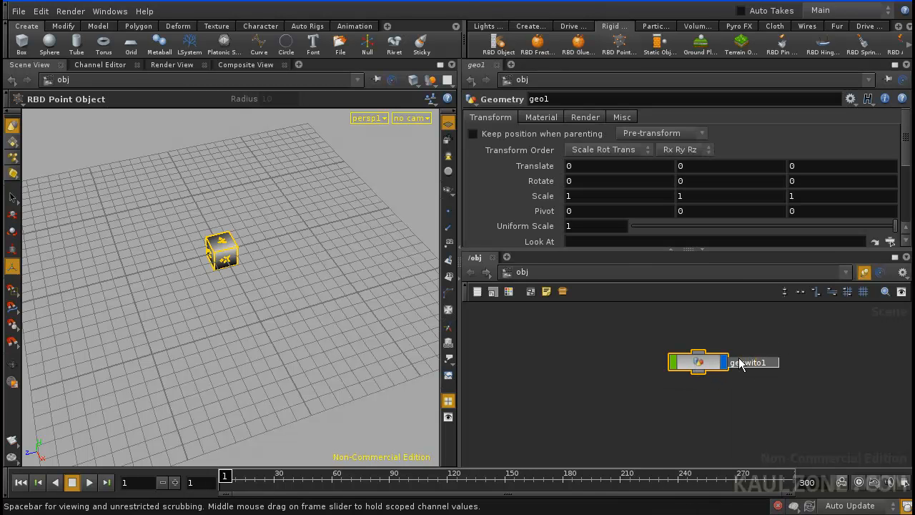
{"action": "type", "text": "geswitch_demoo1"}
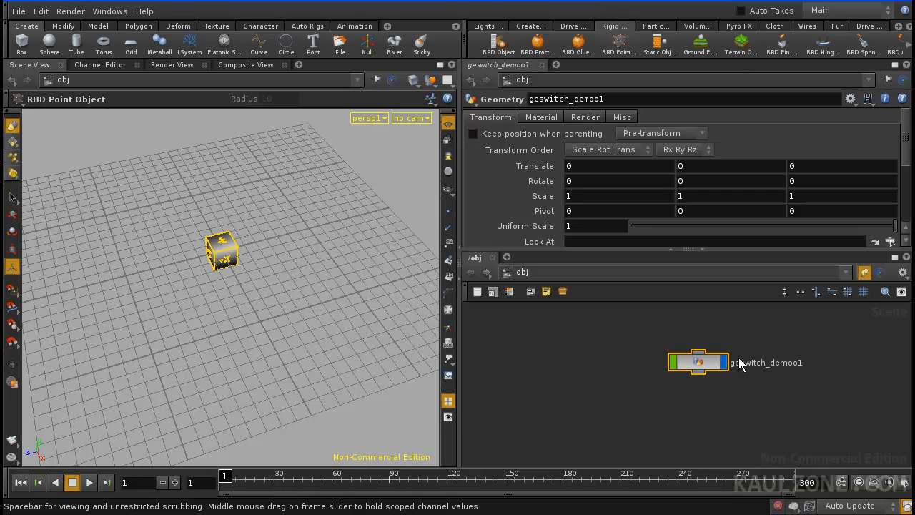
{"action": "double_click", "coordinate": [765, 363]}
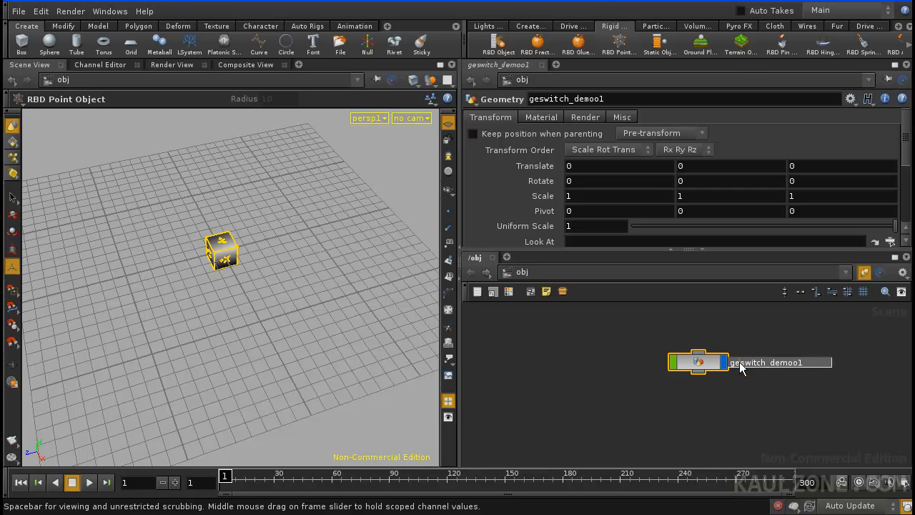
{"action": "type", "text": "switch_demoo1"}
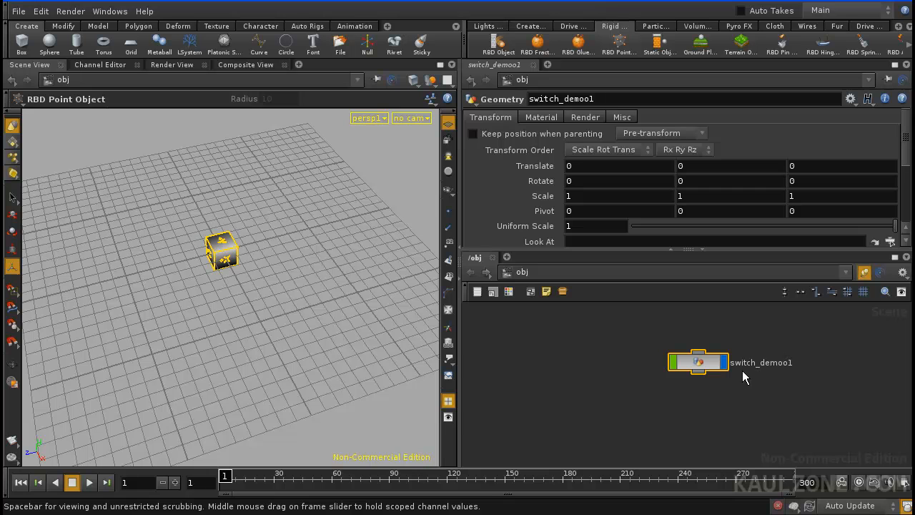
{"action": "double_click", "coordinate": [761, 363]}
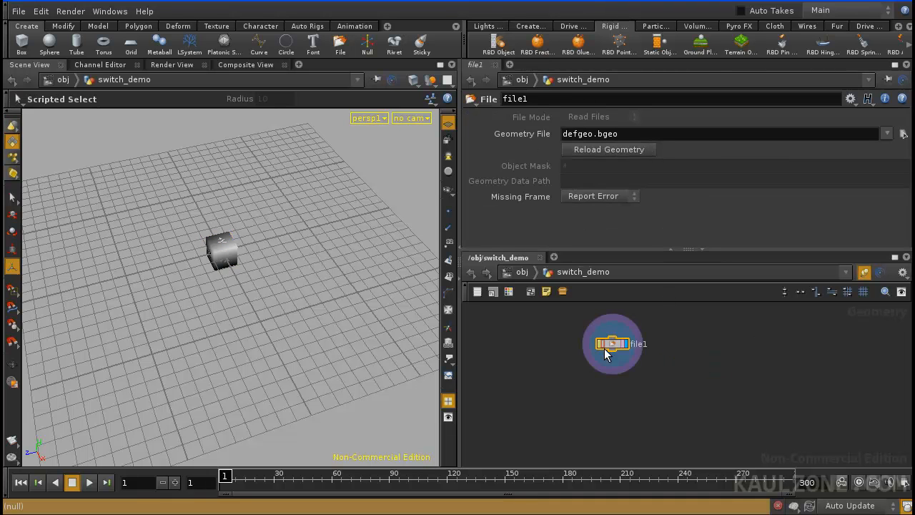
- Delete the default file1 node and add a Platonic Solids SOP in its place
{"action": "left_click_drag", "start_coordinate": [612, 343], "coordinate": [651, 352]}
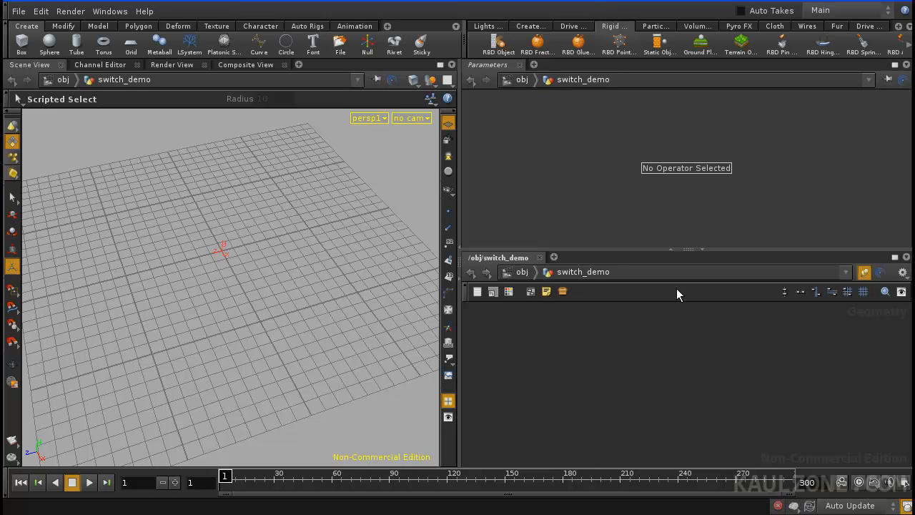
{"action": "key", "text": "Tab"}
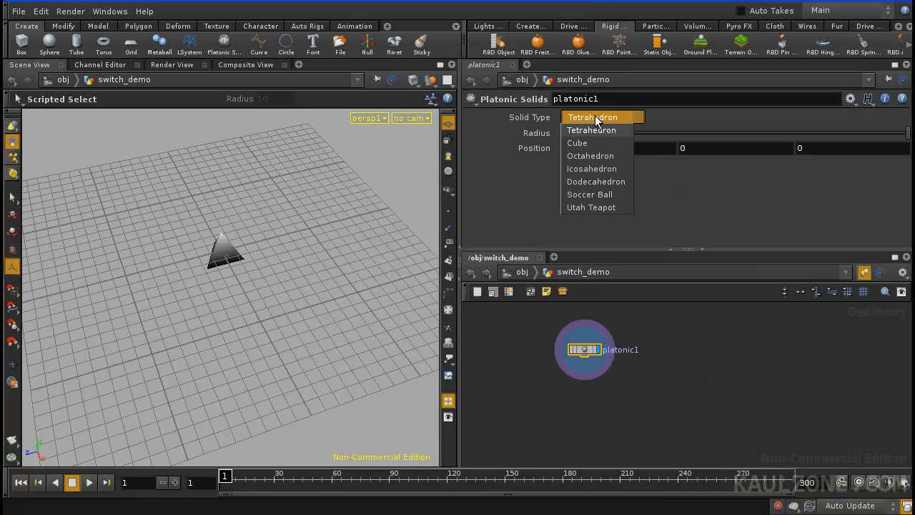
{"action": "left_click", "coordinate": [590, 194]}
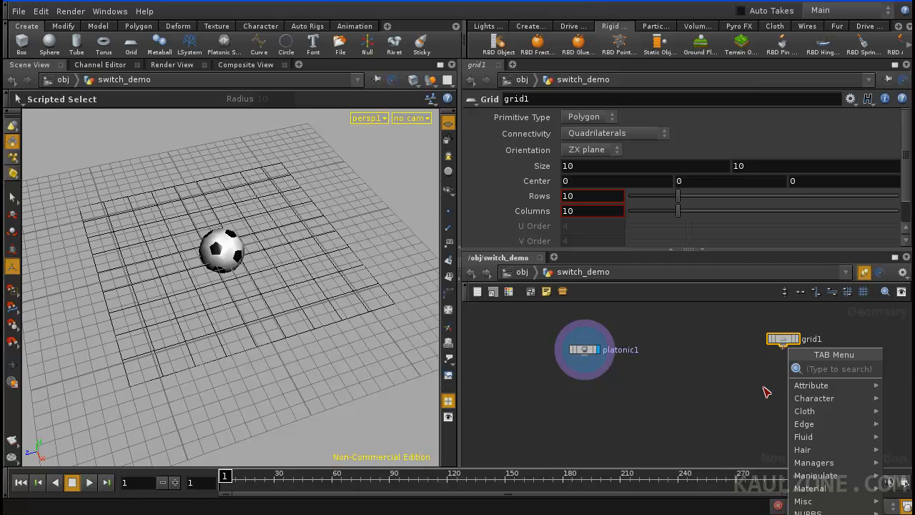
- Wire a Mountain SOP after the grid and scatter 50 points over it
{"action": "type", "text": "Mountain"}
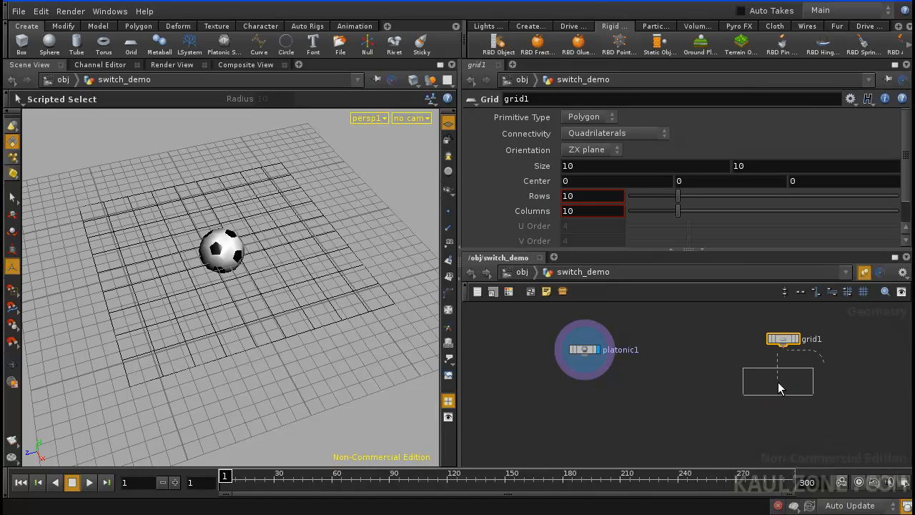
{"action": "left_click", "coordinate": [778, 381]}
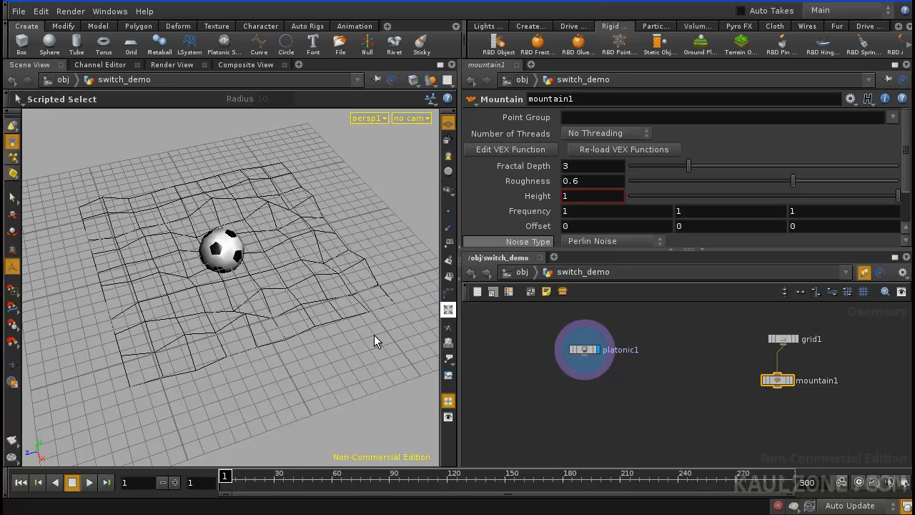
{"action": "mouse_move", "coordinate": [784, 389]}
{"action": "type", "text": "Scatter"}
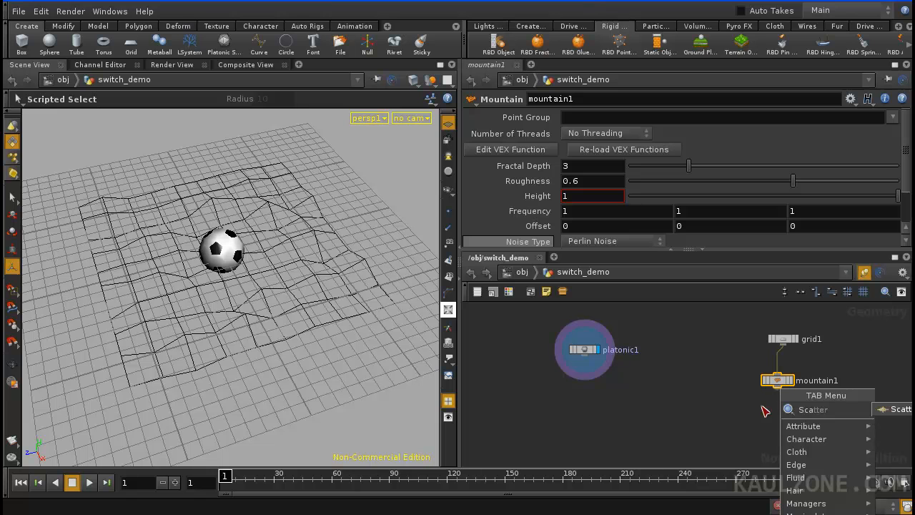
{"action": "left_click", "coordinate": [813, 409]}
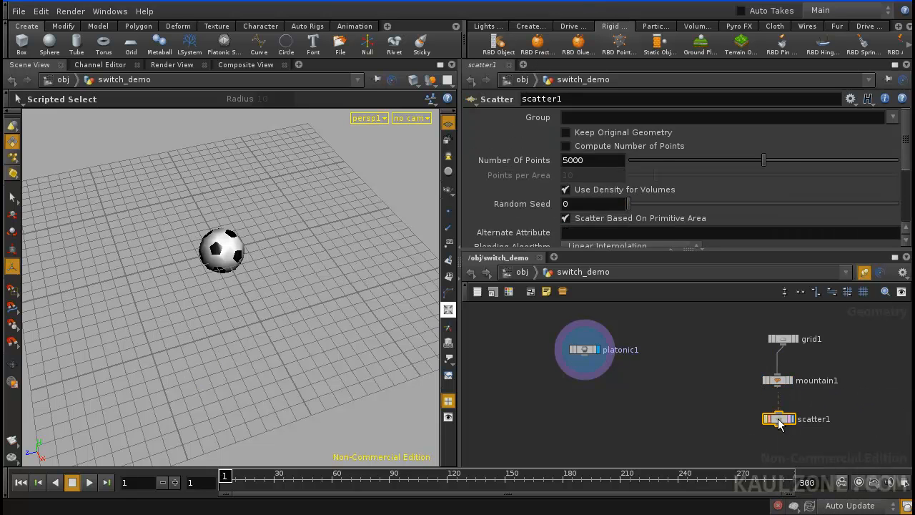
{"action": "left_click", "coordinate": [592, 160]}
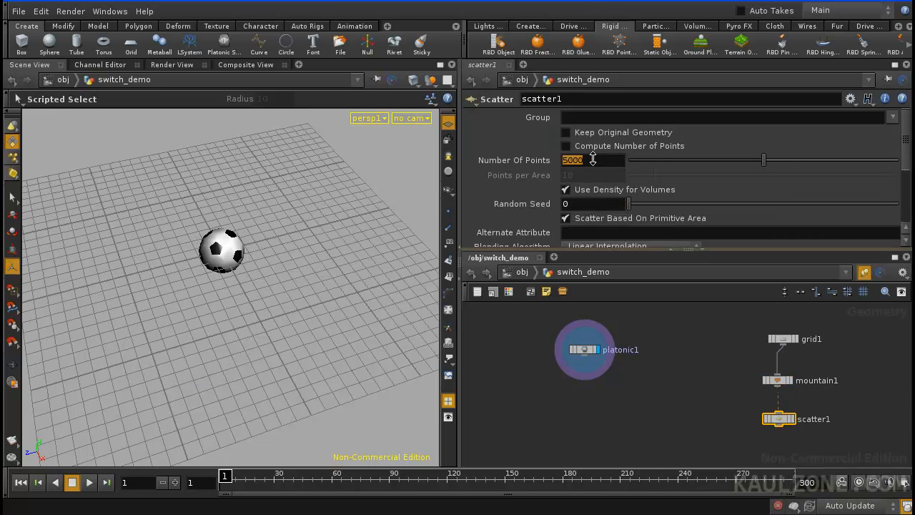
{"action": "type", "text": "5"}
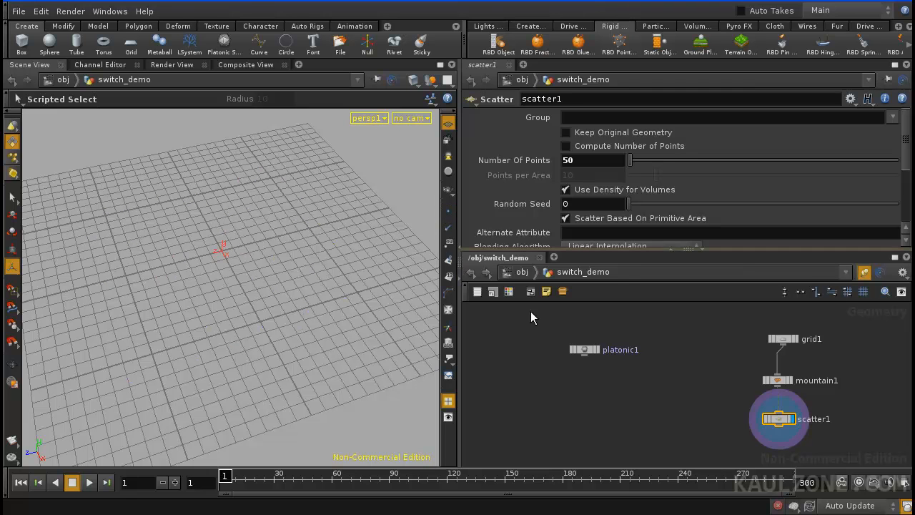
- Copy the soccer ball onto the scattered points and raise the mountain Height to 3
{"action": "key", "text": "Tab"}
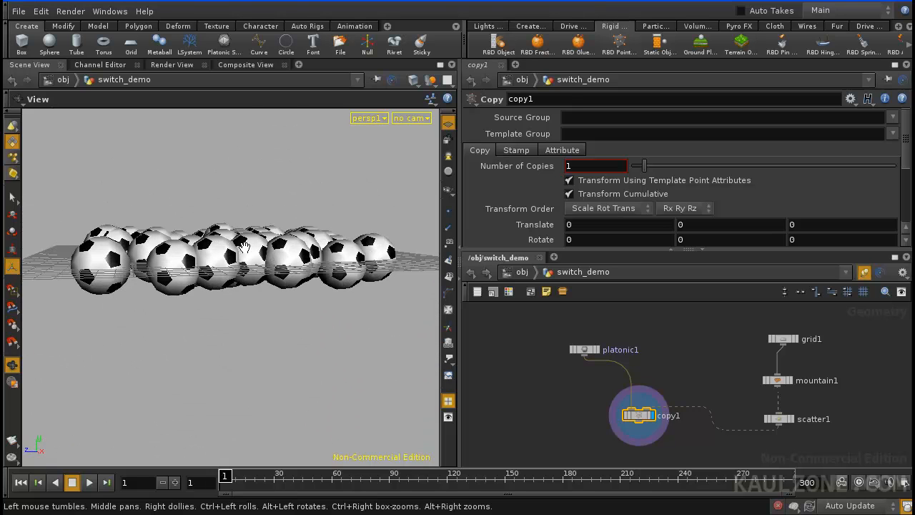
{"action": "left_click", "coordinate": [783, 381]}
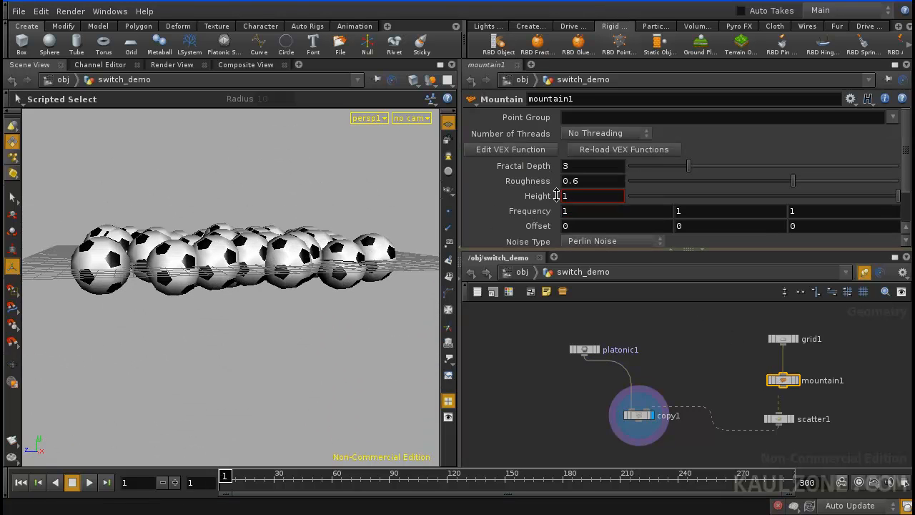
{"action": "type", "text": "3"}
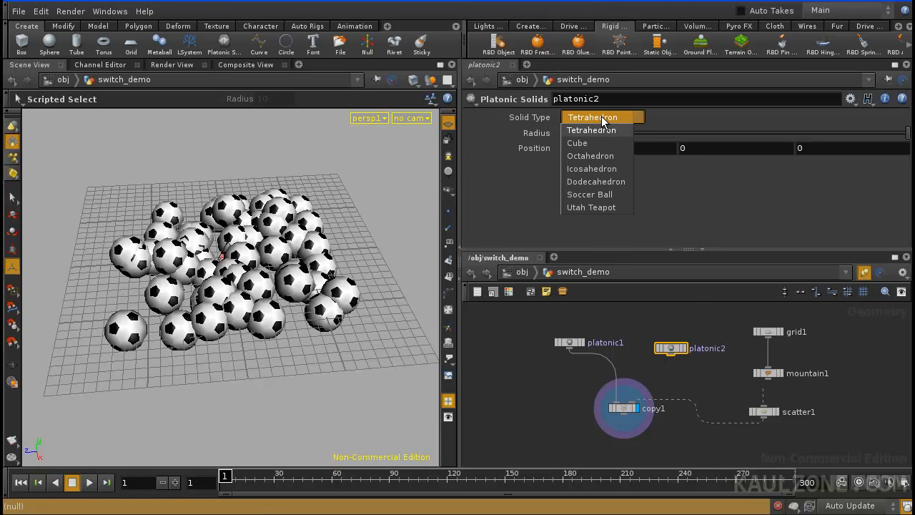
- Set the second solid to Utah Teapot and add a Switch SOP feeding copy1
{"action": "left_click", "coordinate": [590, 206]}
{"action": "type", "text": "Sweep"}
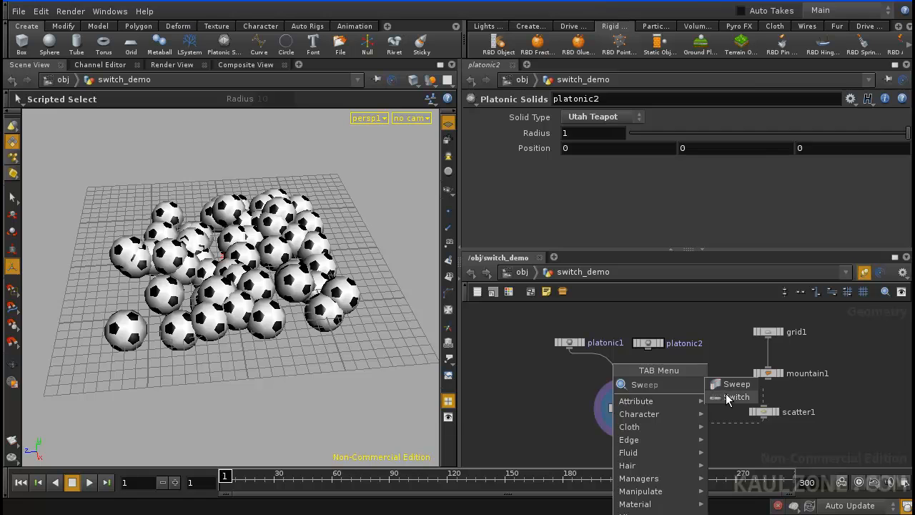
{"action": "left_click", "coordinate": [737, 398]}
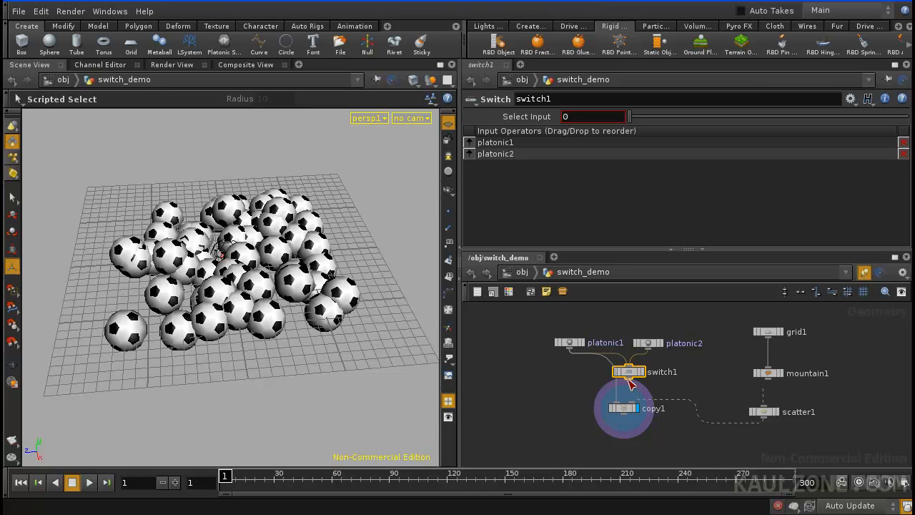
{"action": "mouse_move", "coordinate": [617, 403]}
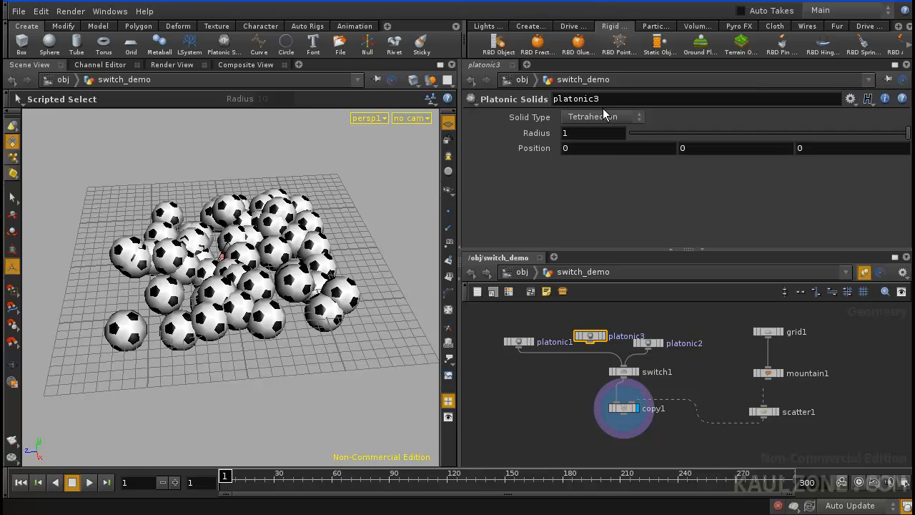
- Make the third solid a Dodecahedron, preview Select Input 2 on the switch, then return it to 0
{"action": "left_click", "coordinate": [603, 117]}
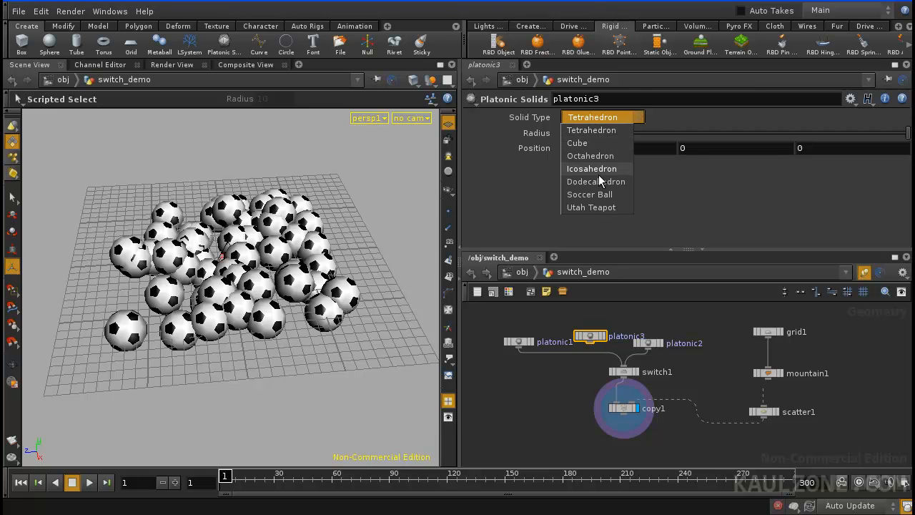
{"action": "left_click", "coordinate": [597, 181]}
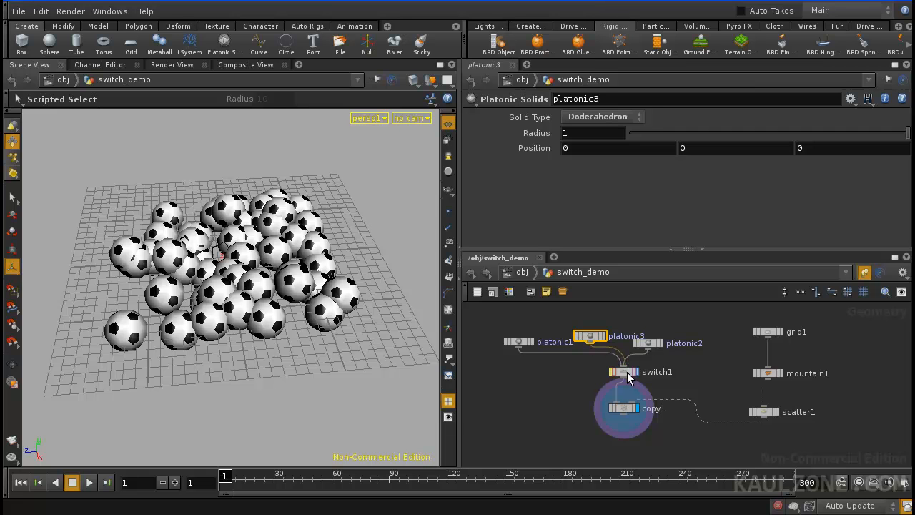
{"action": "left_click", "coordinate": [624, 371]}
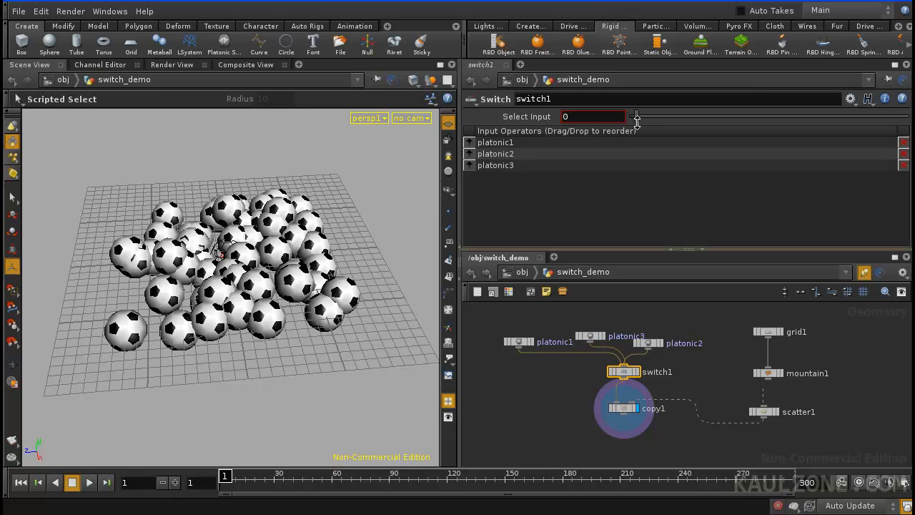
{"action": "left_click_drag", "start_coordinate": [637, 117], "coordinate": [693, 117]}
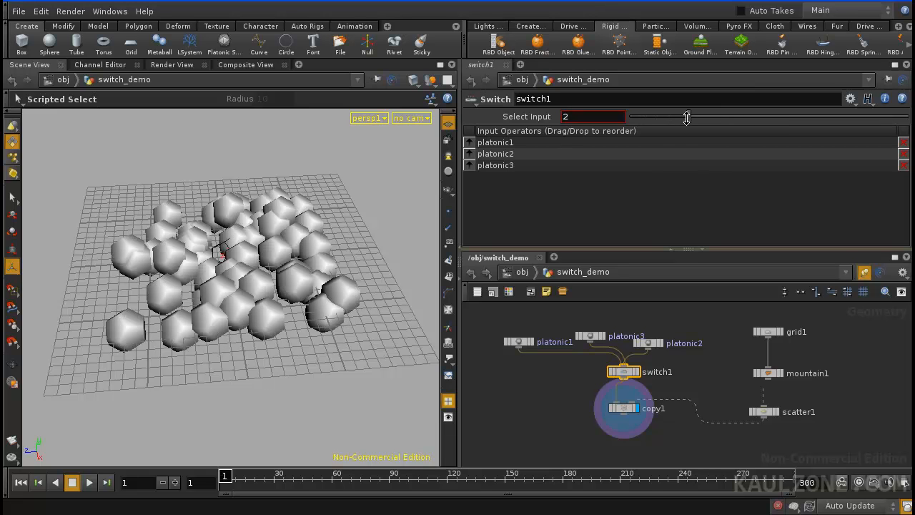
{"action": "left_click_drag", "start_coordinate": [687, 117], "coordinate": [629, 117]}
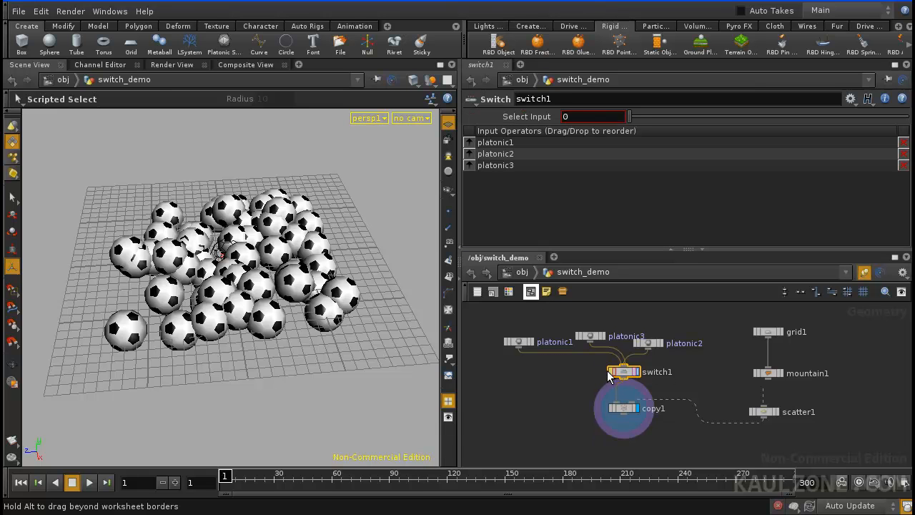
{"action": "left_click", "coordinate": [622, 372]}
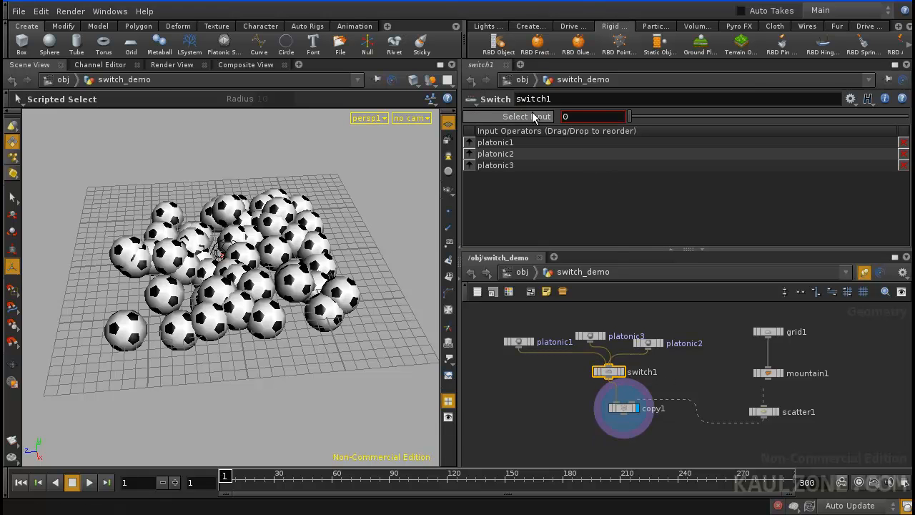
{"action": "mouse_move", "coordinate": [651, 117]}
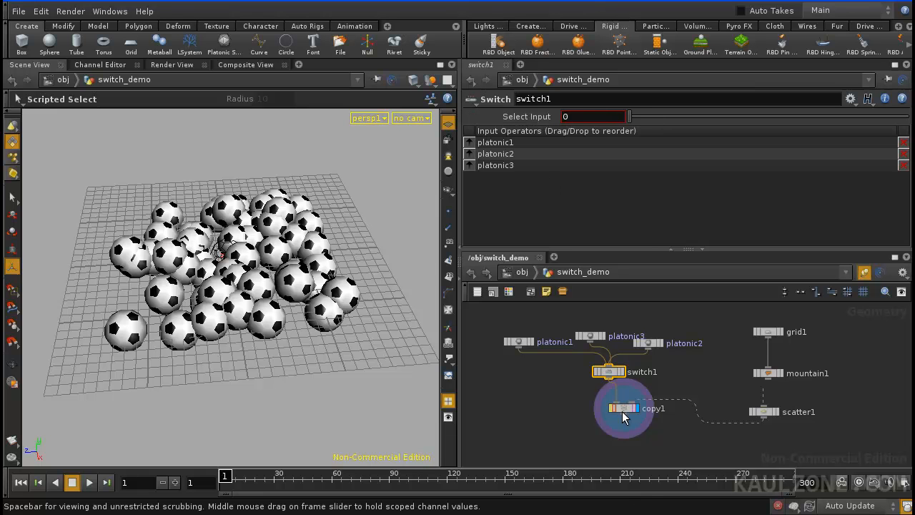
- Enable Stamp Inputs on copy1 with variable pick set to rand($PT)*3
{"action": "left_click", "coordinate": [625, 409]}
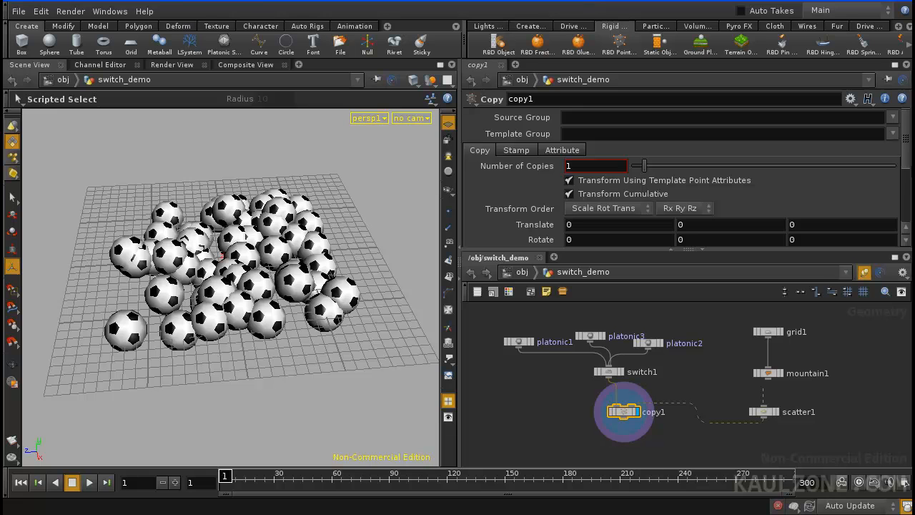
{"action": "left_click", "coordinate": [516, 150]}
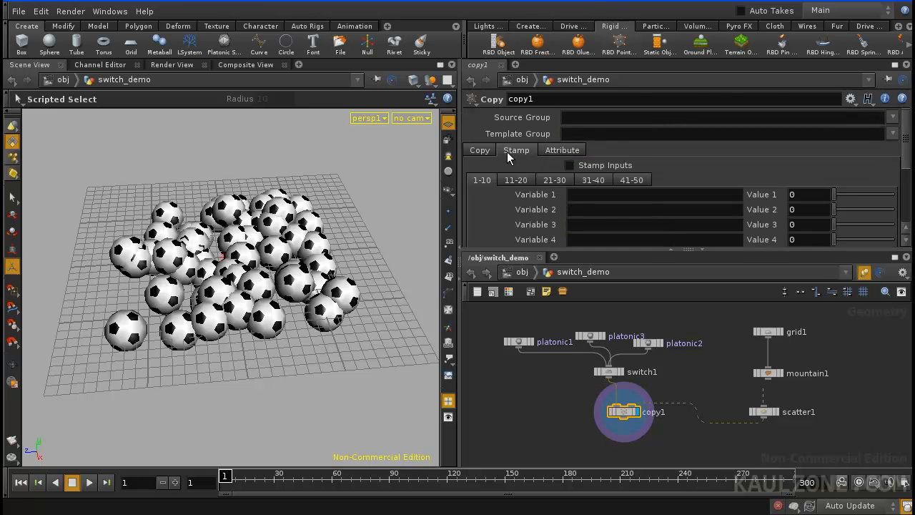
{"action": "left_click", "coordinate": [569, 166]}
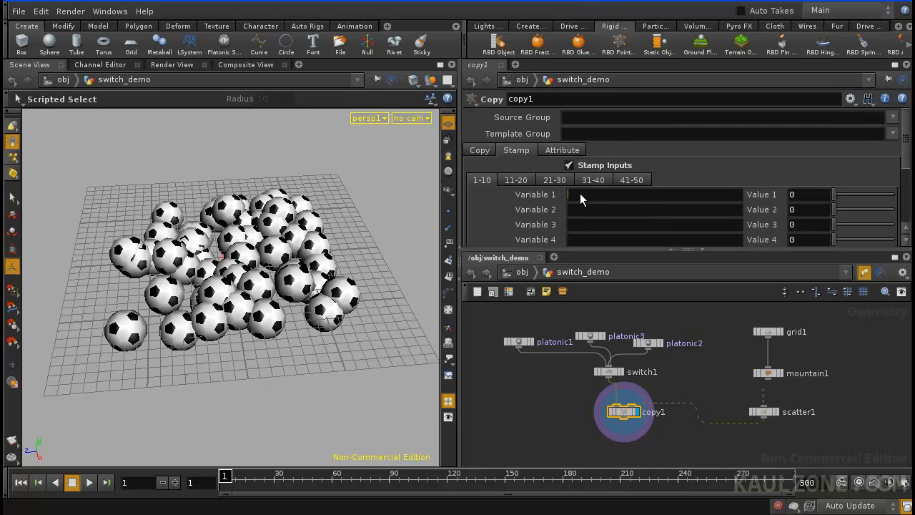
{"action": "type", "text": "pirl"}
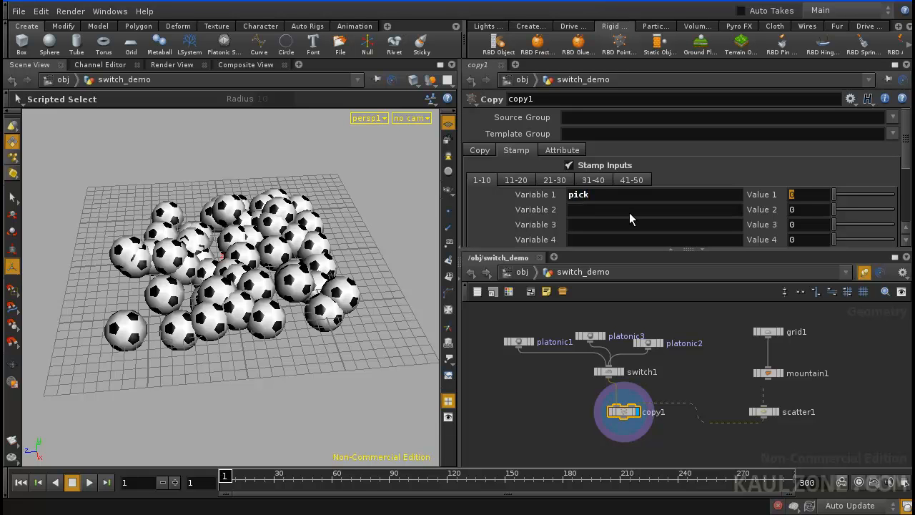
{"action": "type", "text": "rand("}
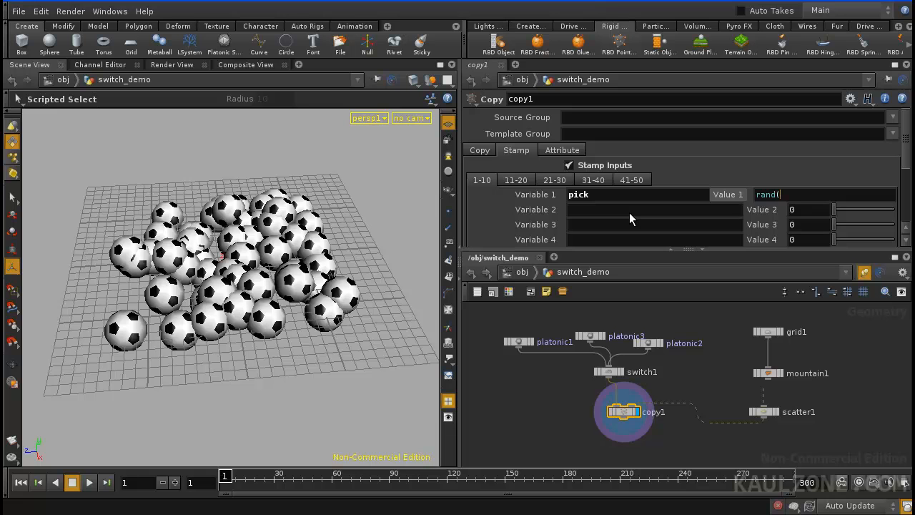
{"action": "type", "text": "$PT)*3"}
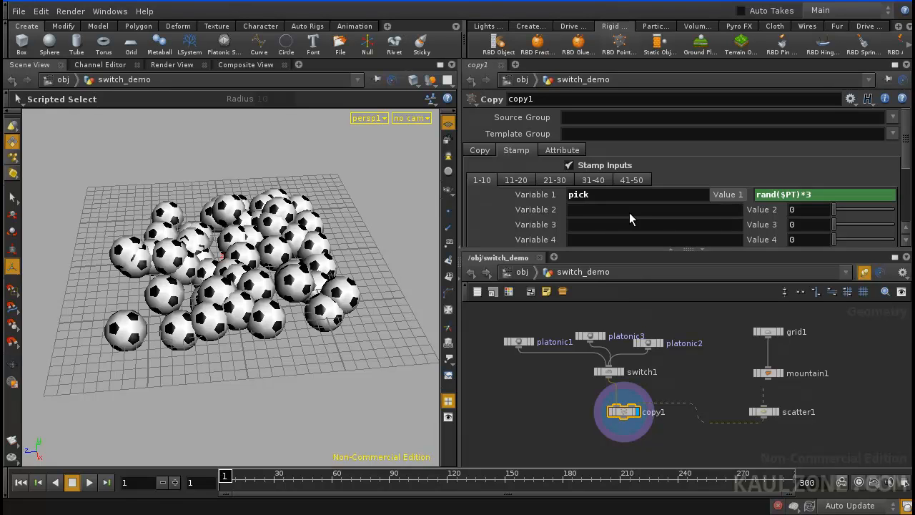
{"action": "left_click", "coordinate": [610, 372]}
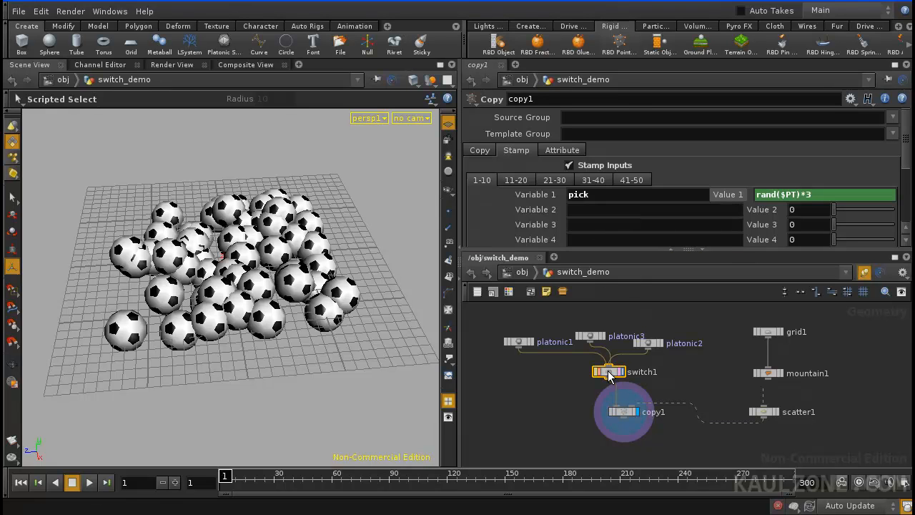
- Set switch1's Select Input to the expression stamp("../copy1",pick,0)
{"action": "left_click", "coordinate": [609, 372]}
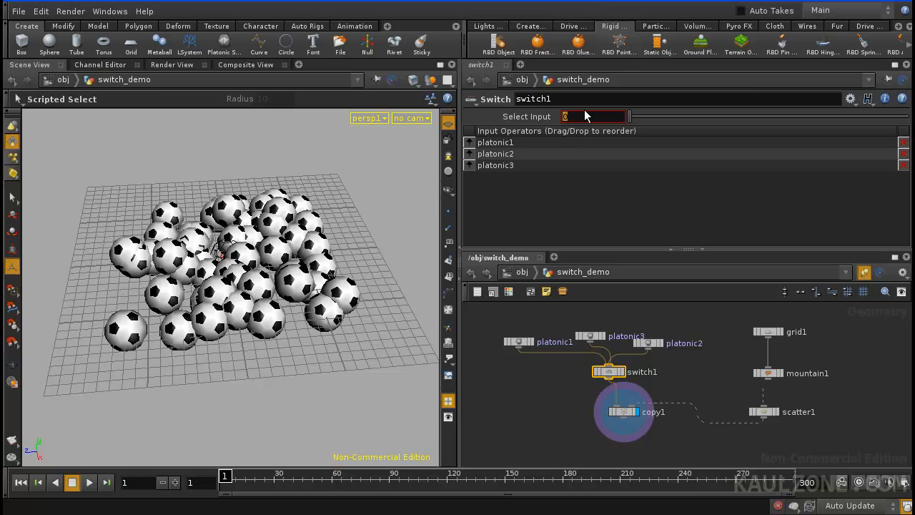
{"action": "type", "text": "s"}
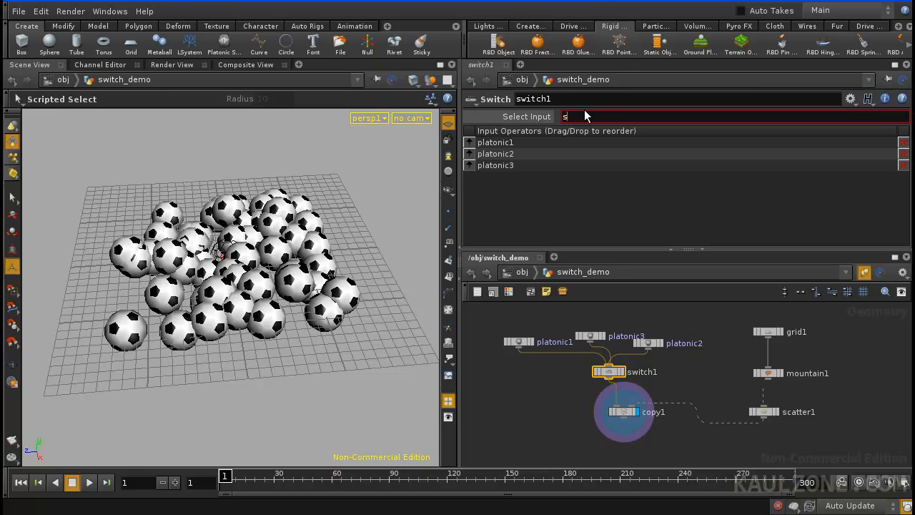
{"action": "type", "text": "tamp(\"../"}
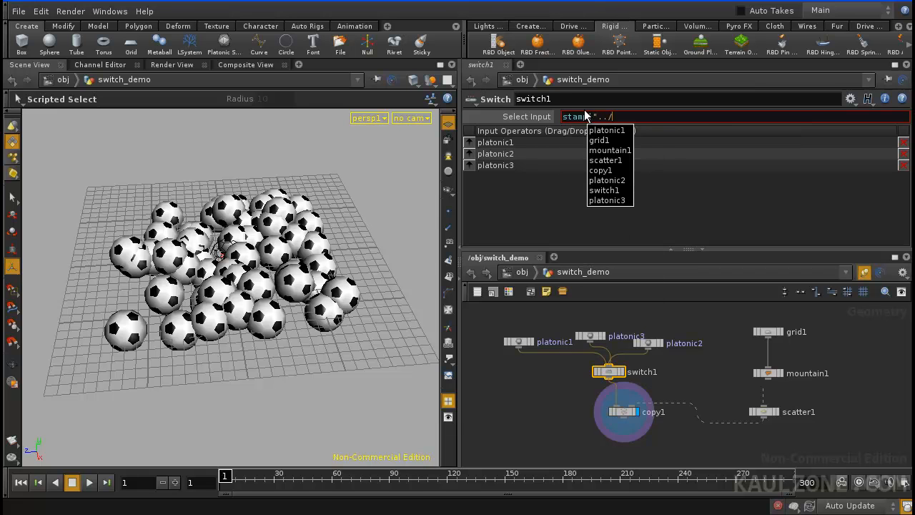
{"action": "mouse_move", "coordinate": [606, 160]}
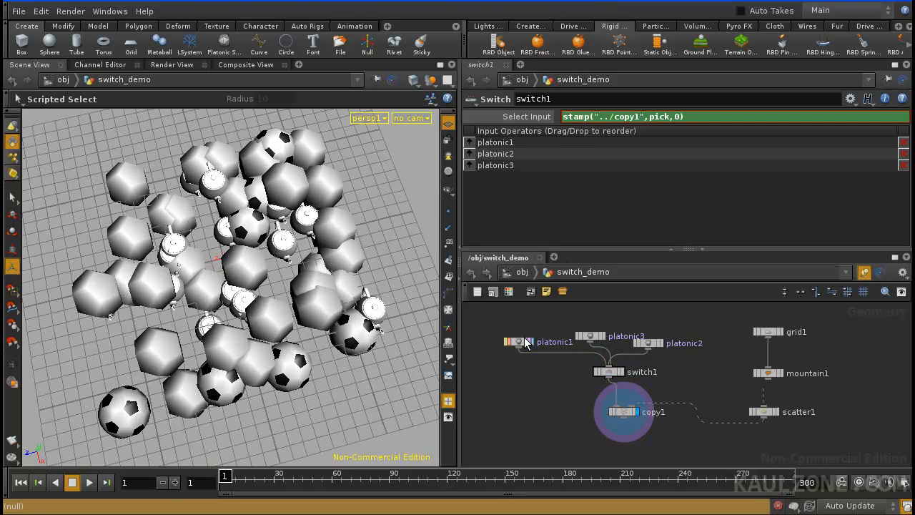
- Reduce platonic1 Radius to 0.68 and platonic3 Radius to 0.52
{"action": "left_click", "coordinate": [519, 340]}
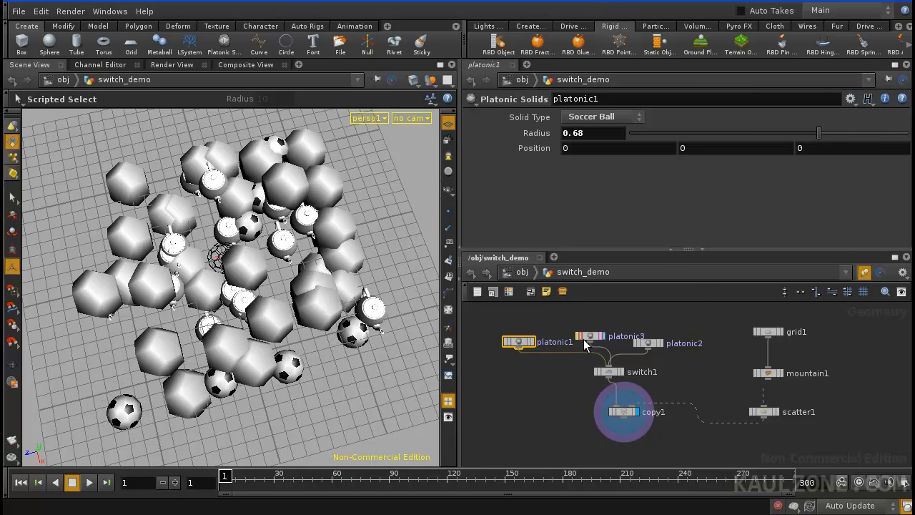
{"action": "left_click", "coordinate": [590, 336]}
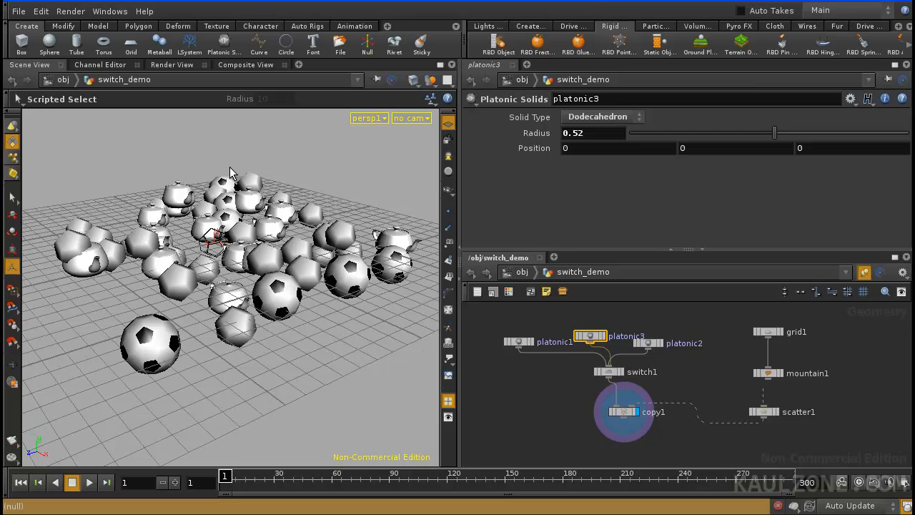
{"action": "mouse_move", "coordinate": [775, 377]}
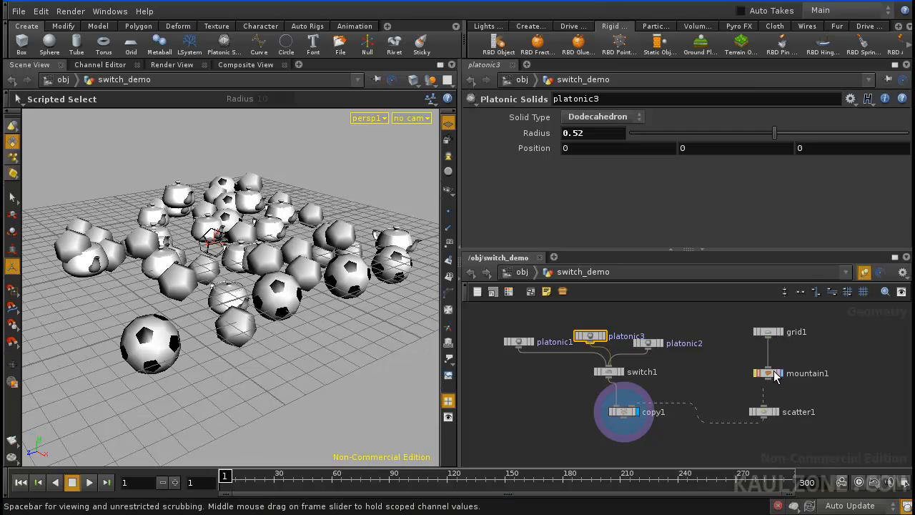
- Lower mountain1's Height to 1 to flatten the terrain
{"action": "left_click", "coordinate": [768, 371]}
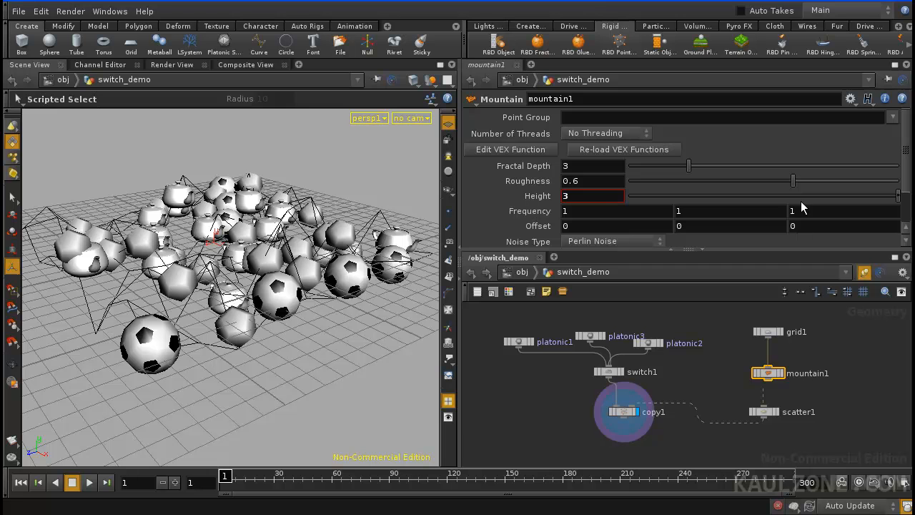
{"action": "left_click_drag", "start_coordinate": [898, 194], "coordinate": [812, 194]}
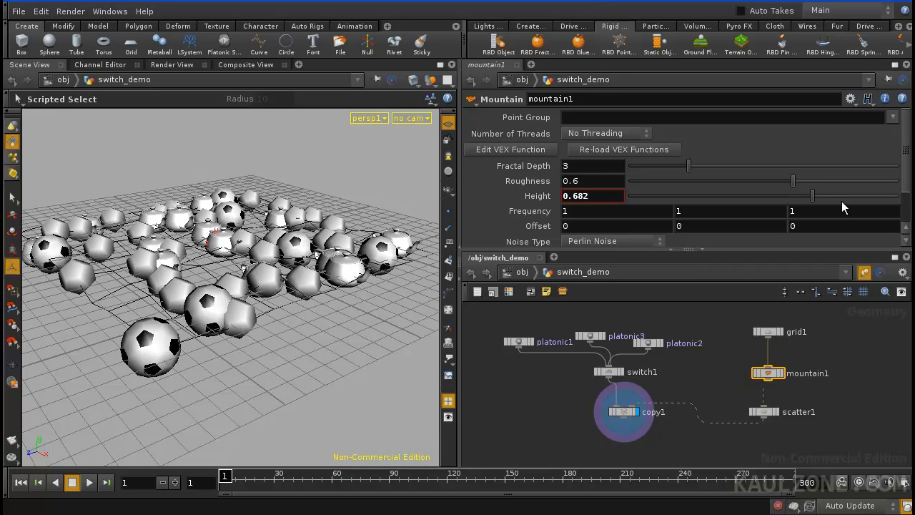
{"action": "left_click_drag", "start_coordinate": [813, 195], "coordinate": [898, 194]}
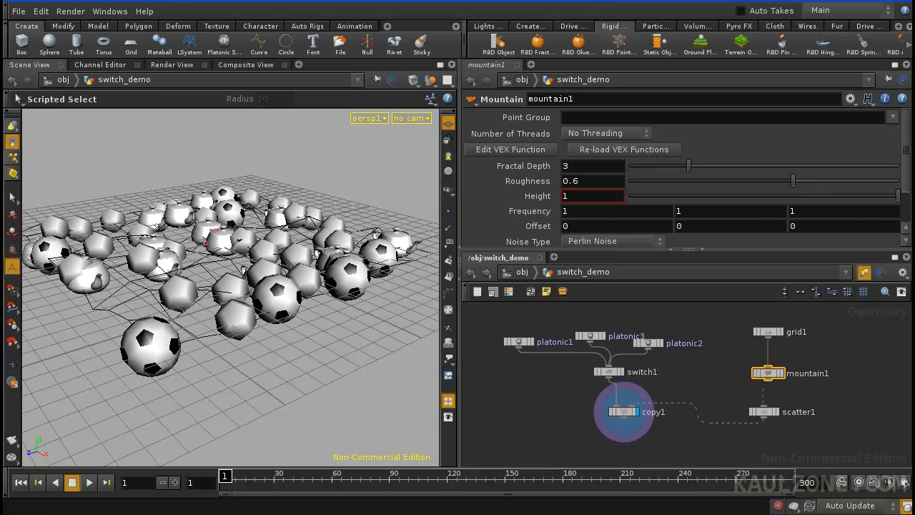
{"action": "left_click", "coordinate": [768, 412]}
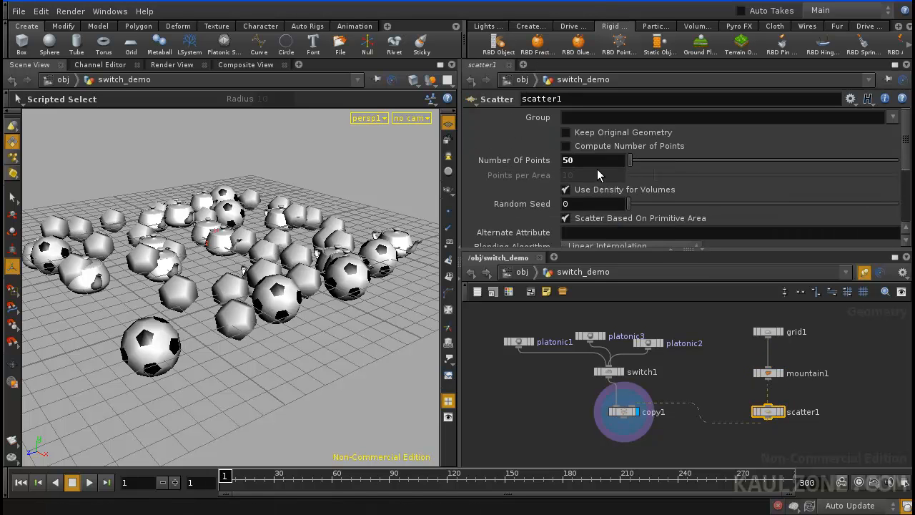